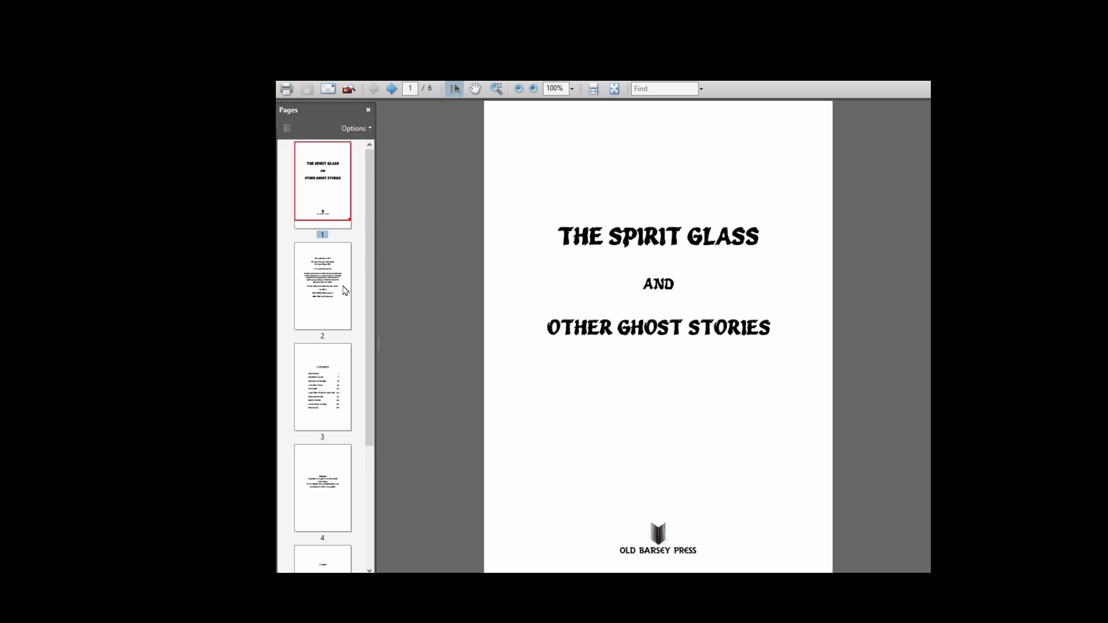
Hide the menu bar via View > Menu Bar, leaving only toolbars above the title page.
scroll("down", 3)
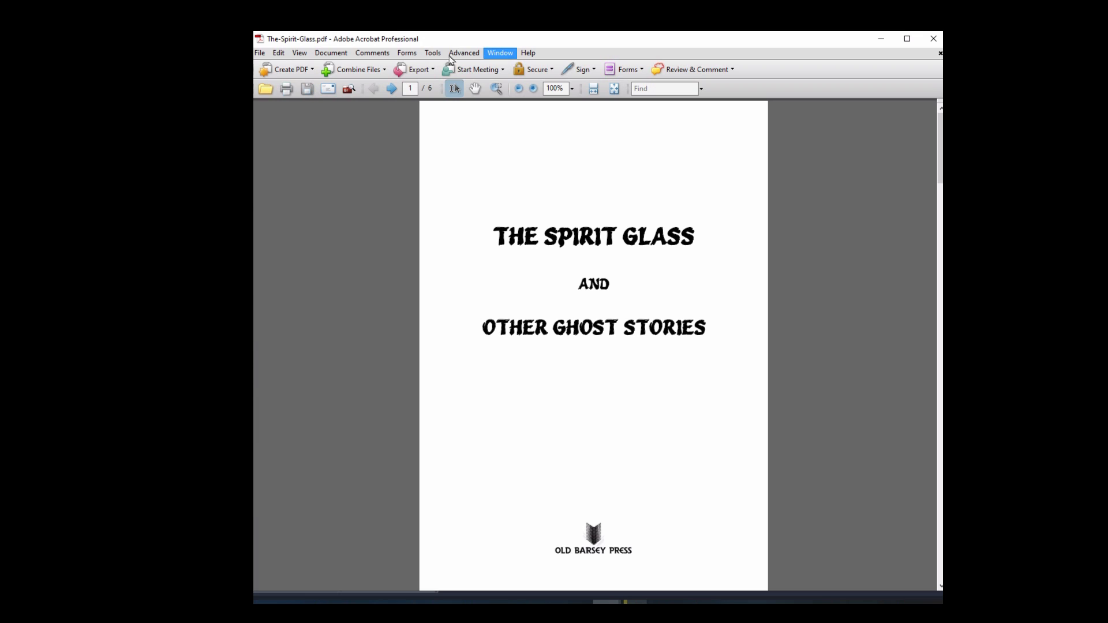
left_click(299, 52)
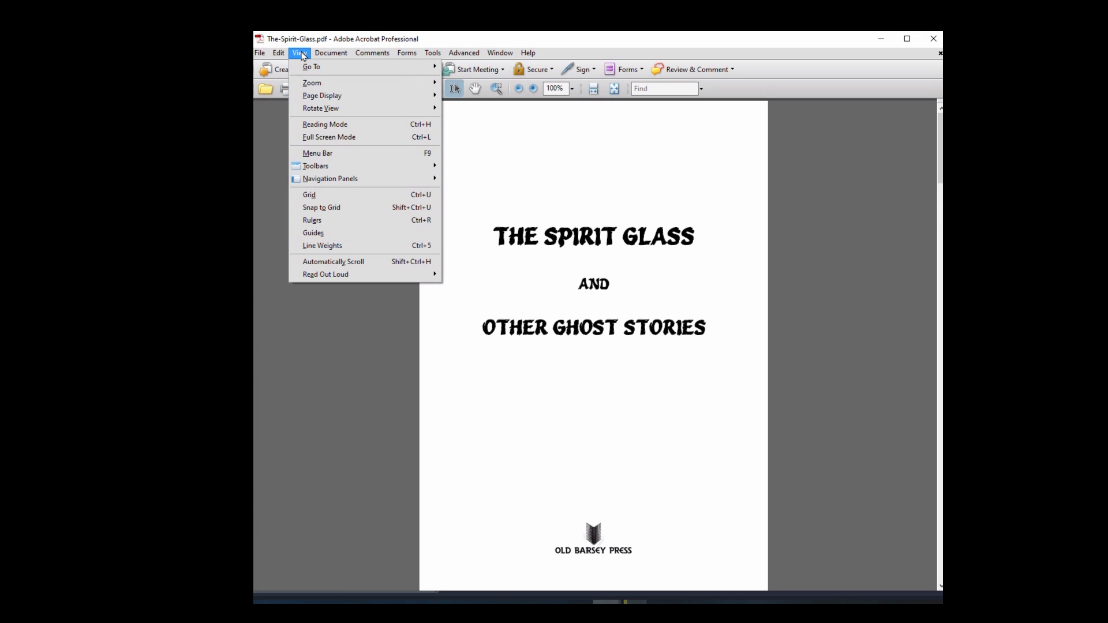
mouse_move(315, 166)
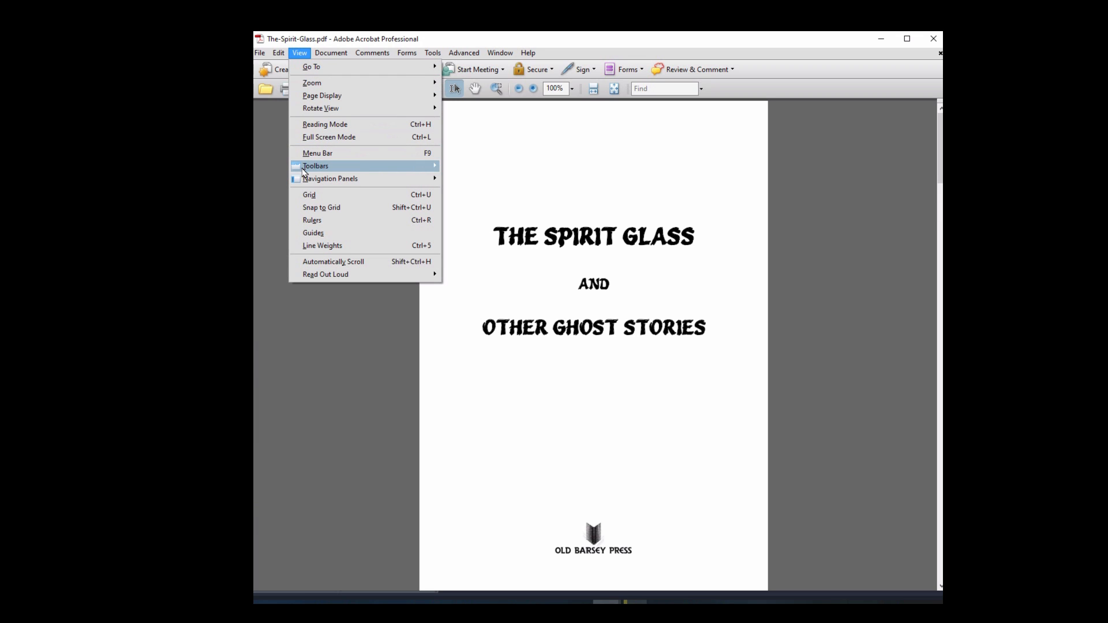
mouse_move(318, 154)
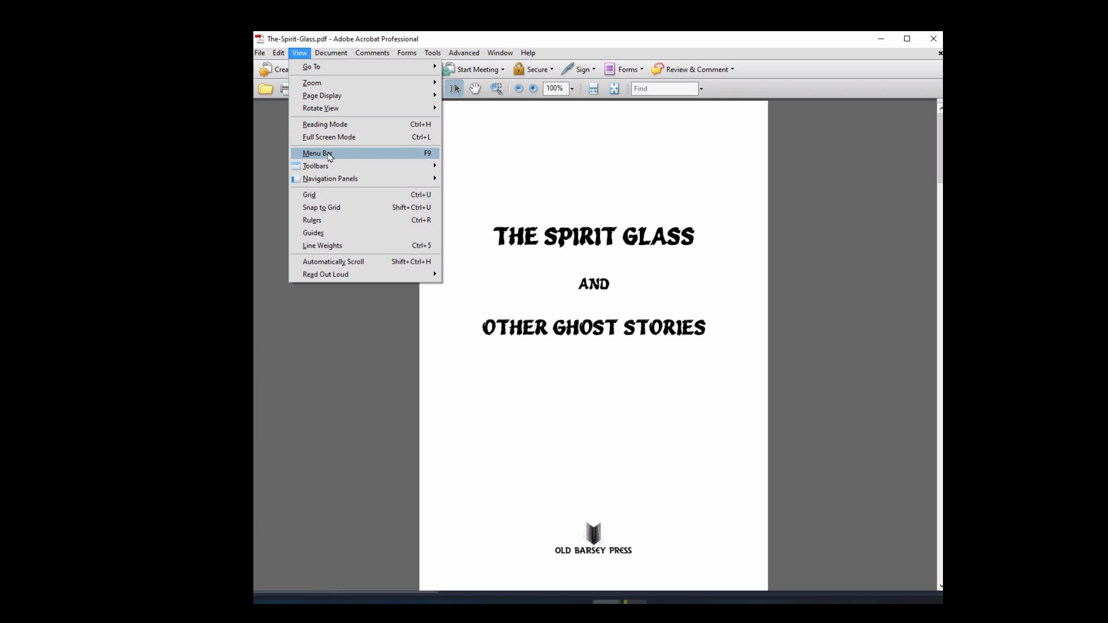
left_click(317, 153)
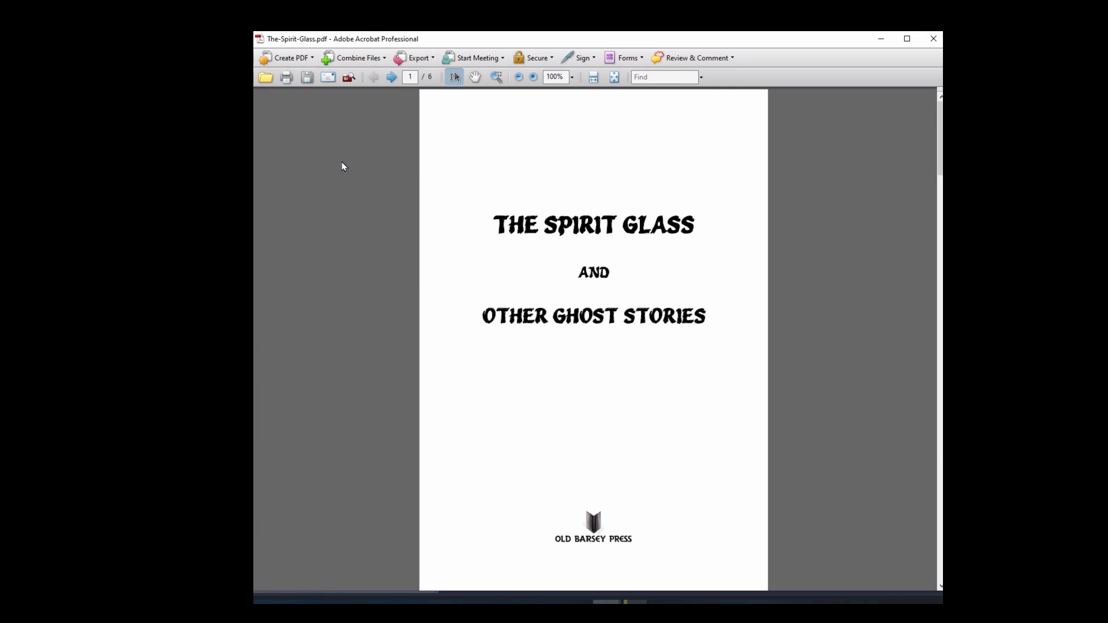
mouse_move(382, 337)
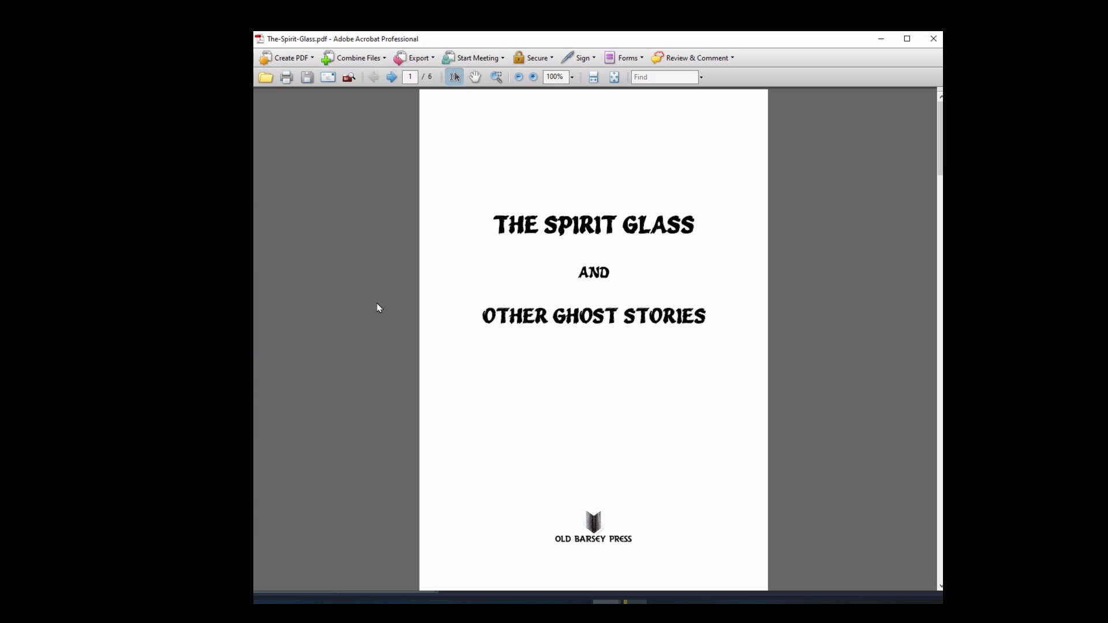
key("F9")
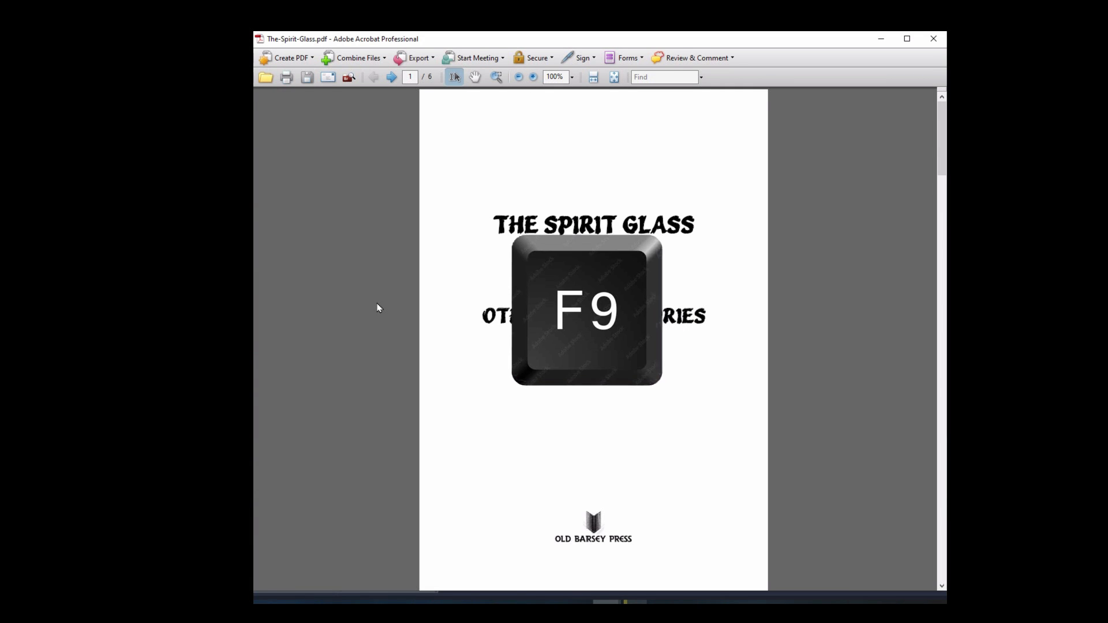
Restore the menu bar with F9 and bring up the navigation panels with F4.
key("f9")
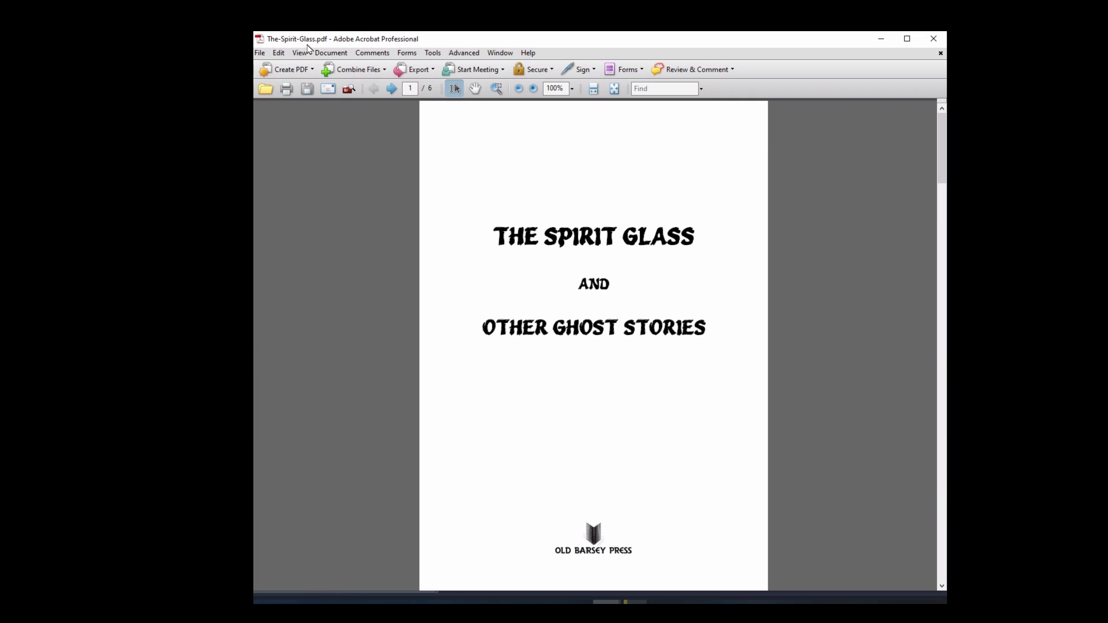
mouse_move(557, 64)
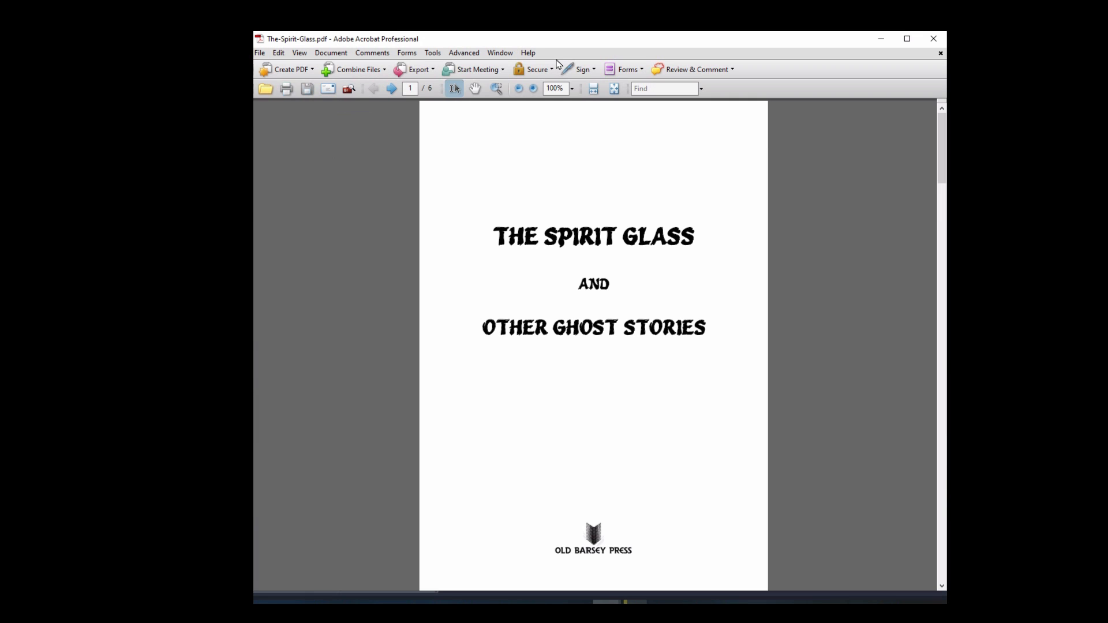
mouse_move(360, 124)
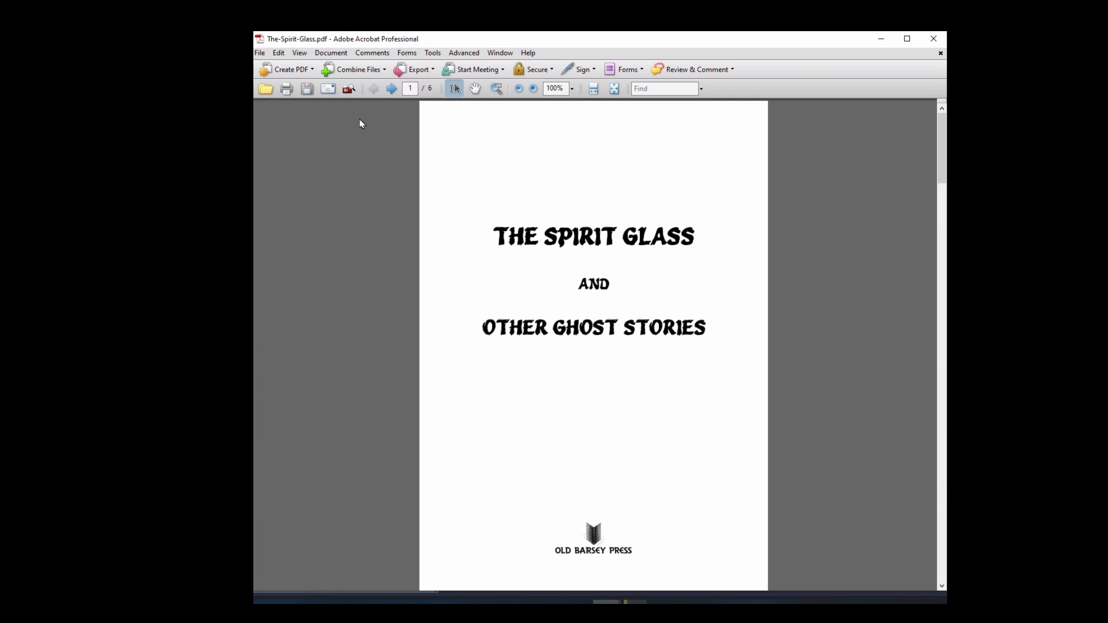
key("f4")
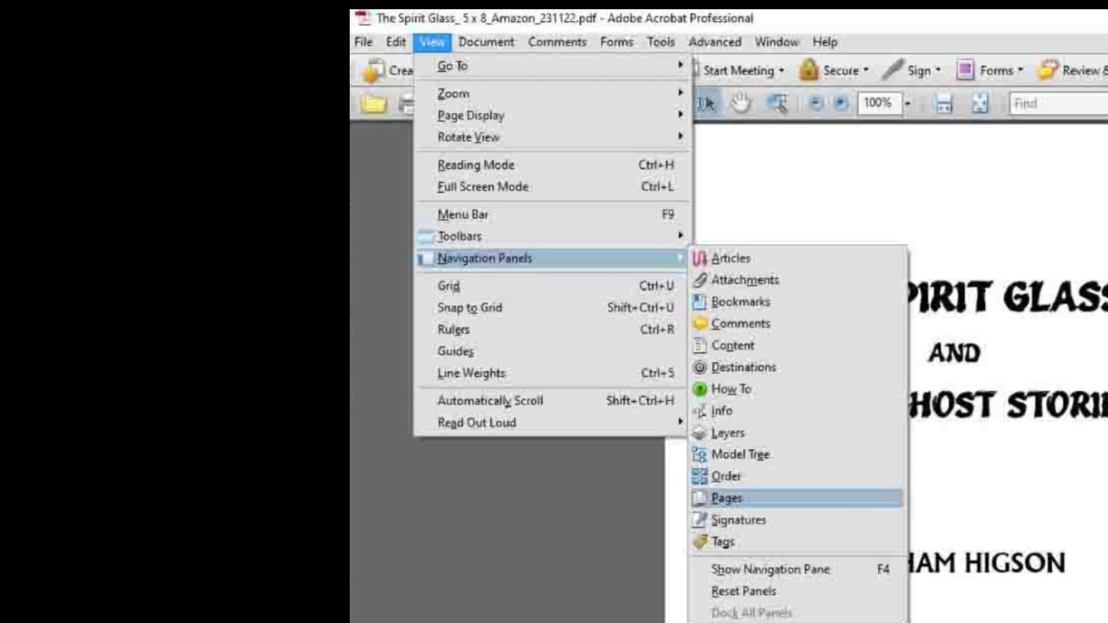
Show the Pages thumbnail panel beside The Spirit Glass document.
left_click(725, 499)
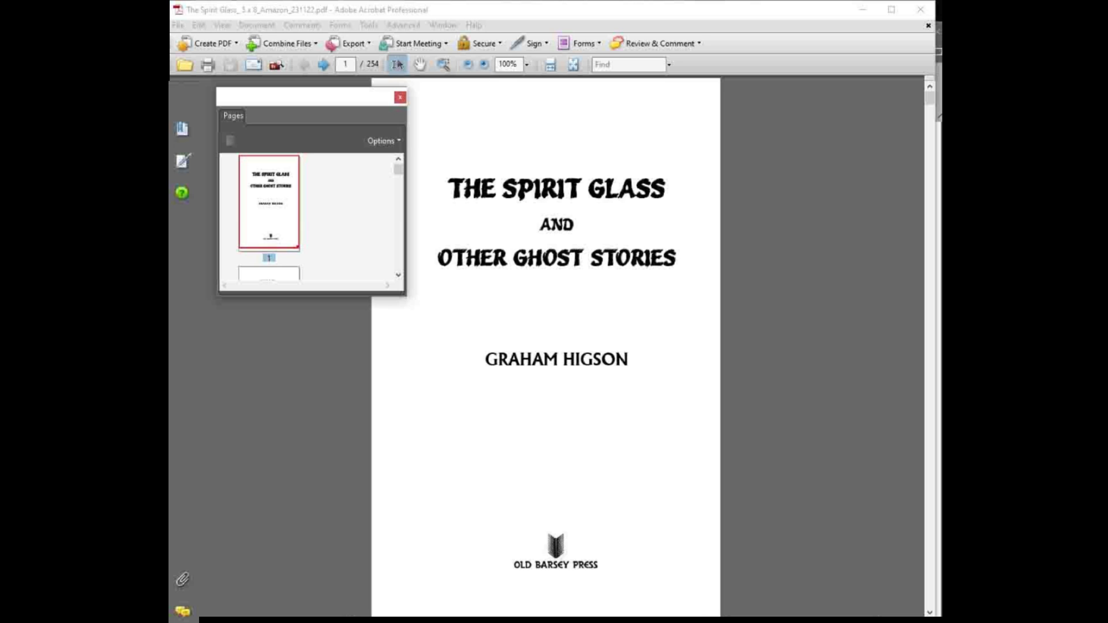